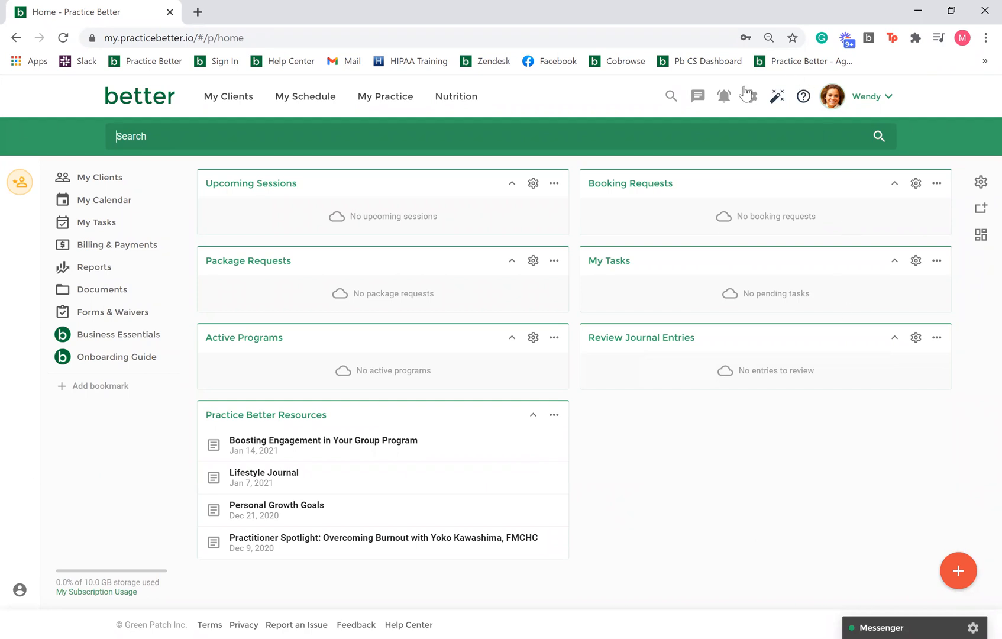
Bring up the settings and preferences dropdown from the gear icon.
click(750, 96)
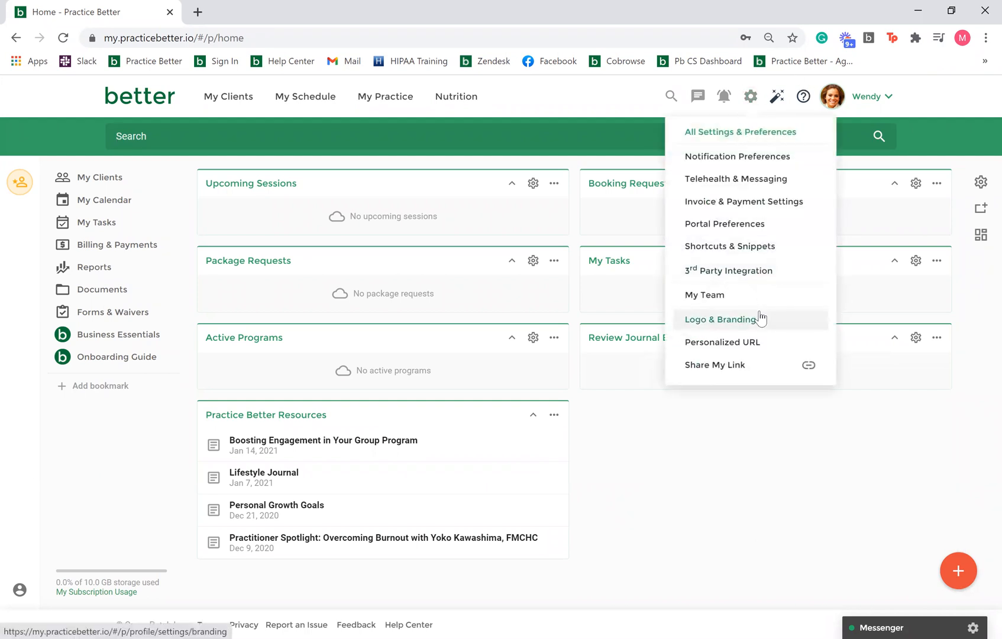
Go to the Logo & Branding page showing company colours and current logo.
click(719, 320)
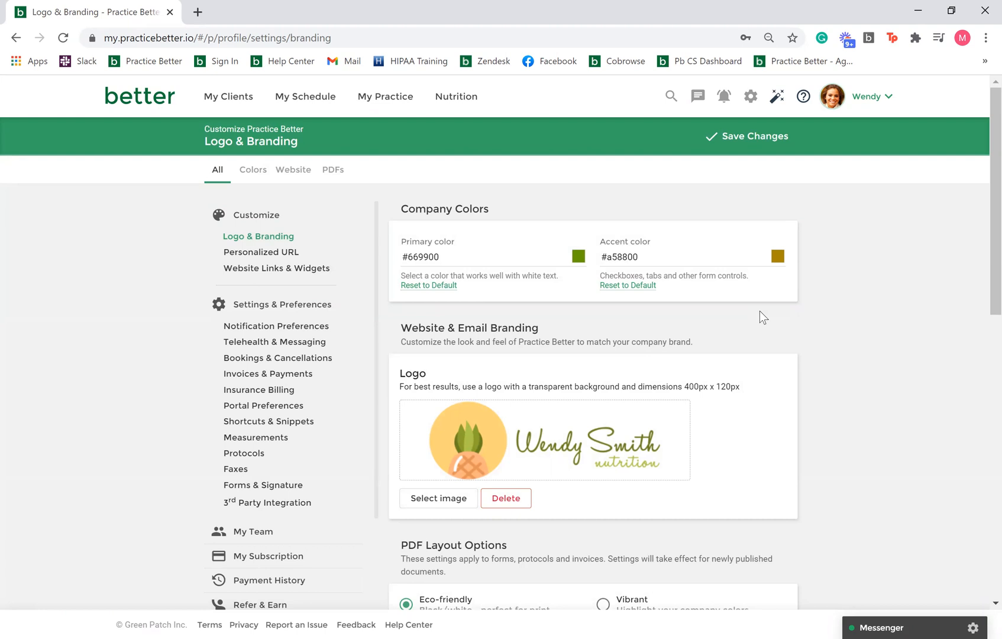
mouse_move(908, 352)
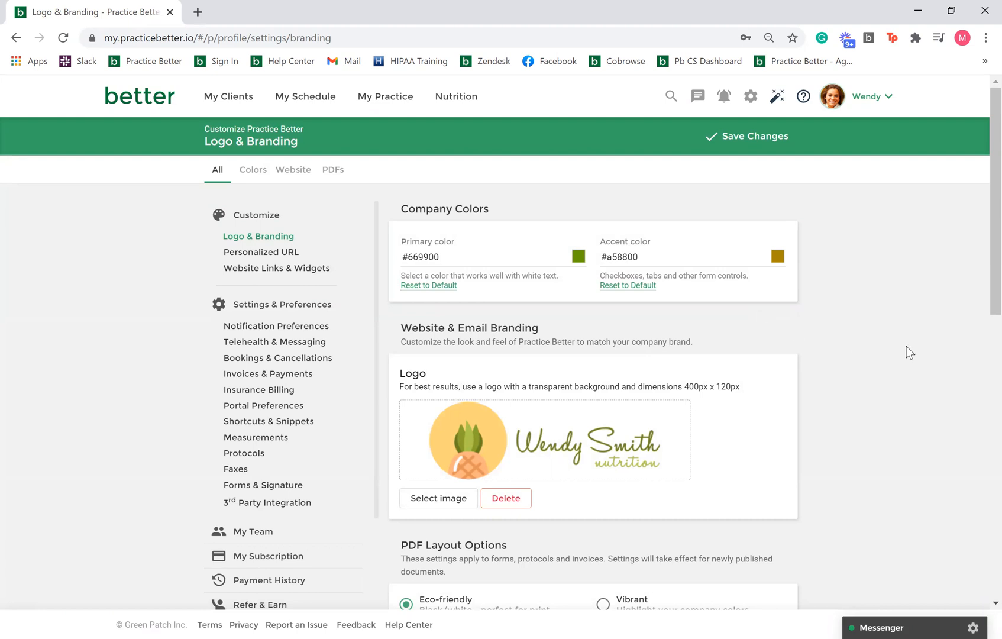
scroll(down, 3)
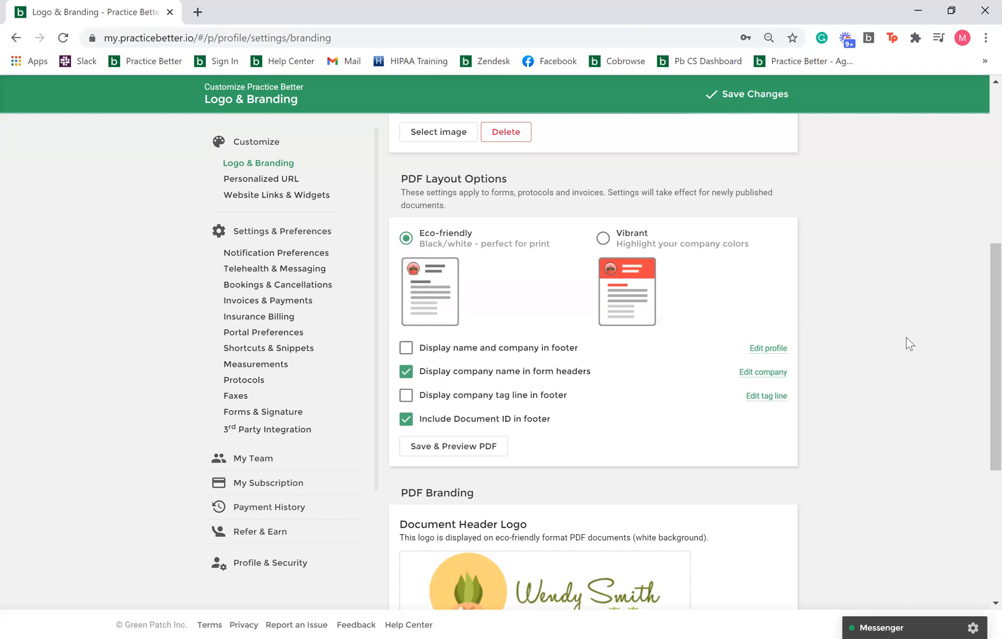
scroll(down, 3)
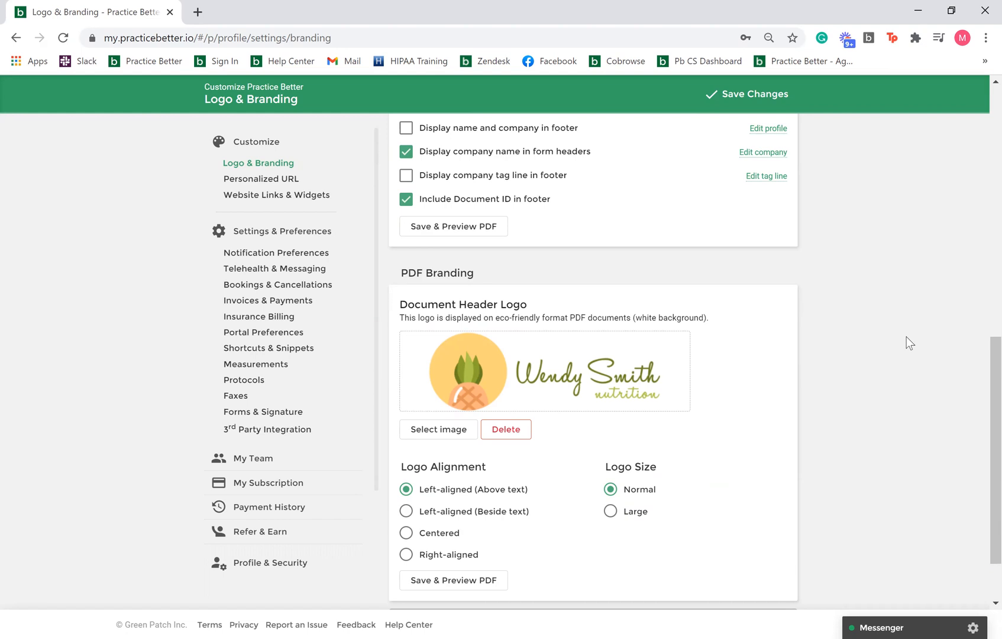
mouse_move(816, 357)
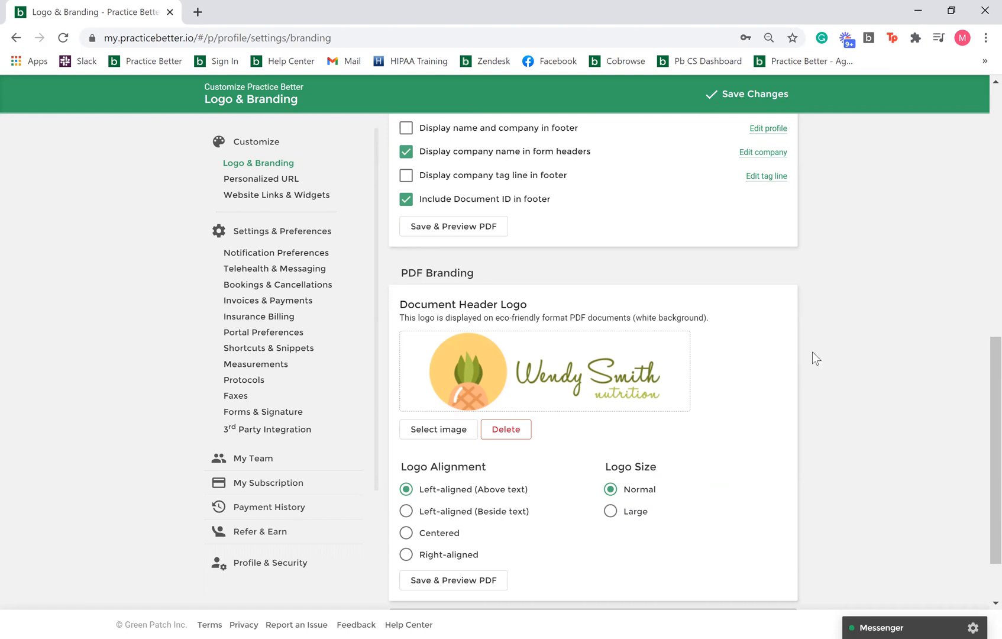
mouse_move(466, 431)
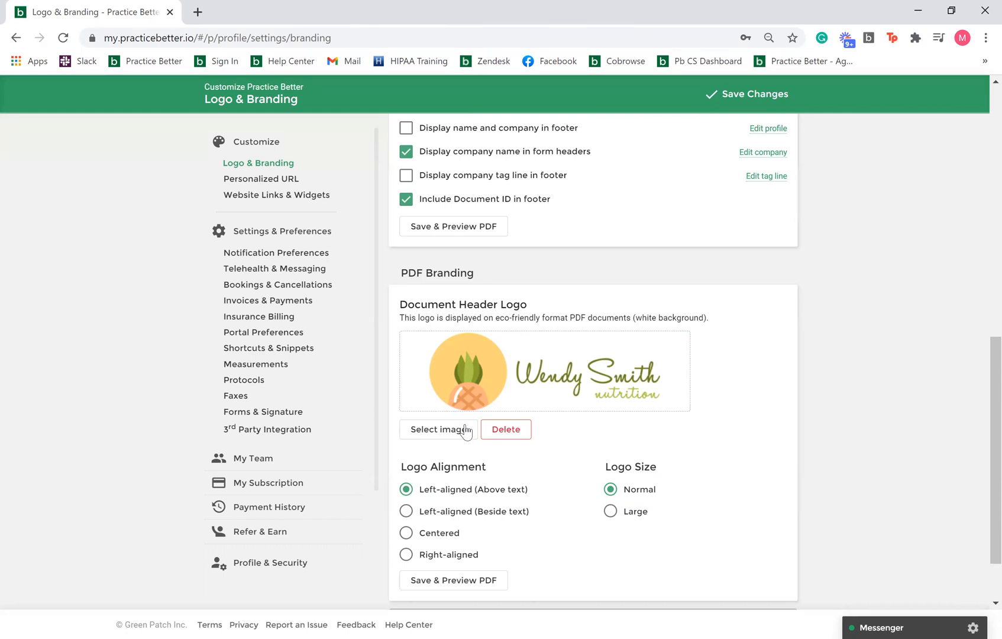
mouse_move(611, 427)
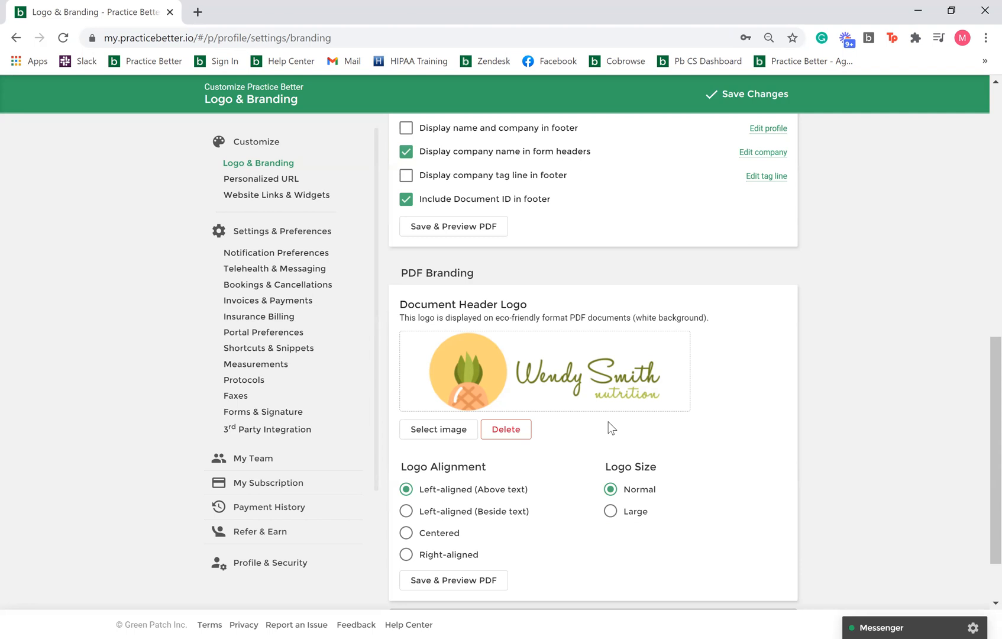
mouse_move(981, 480)
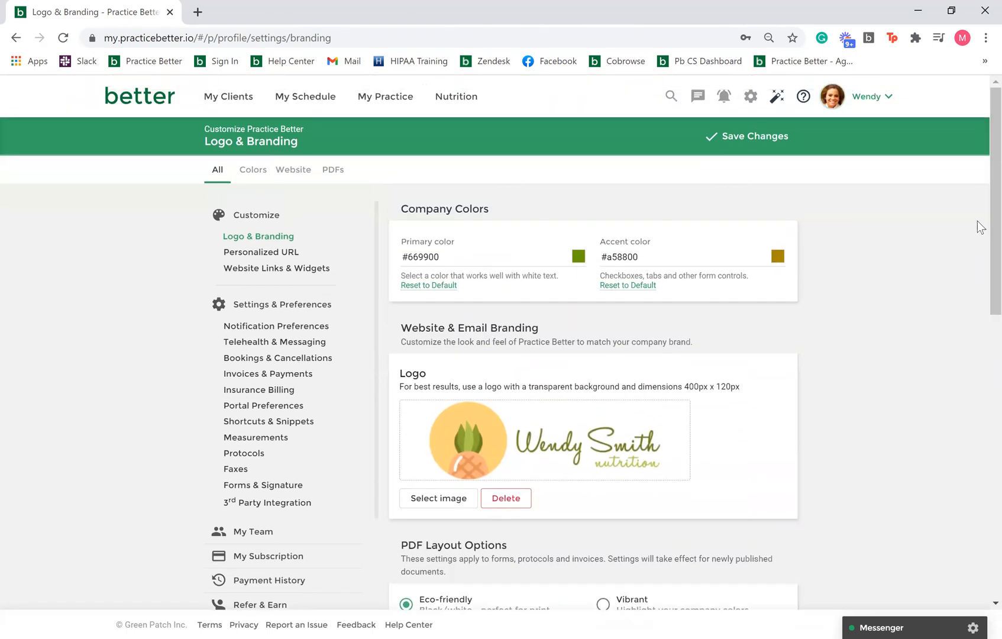
Save the branding changes and continue to the account on its personalized URL.
click(752, 136)
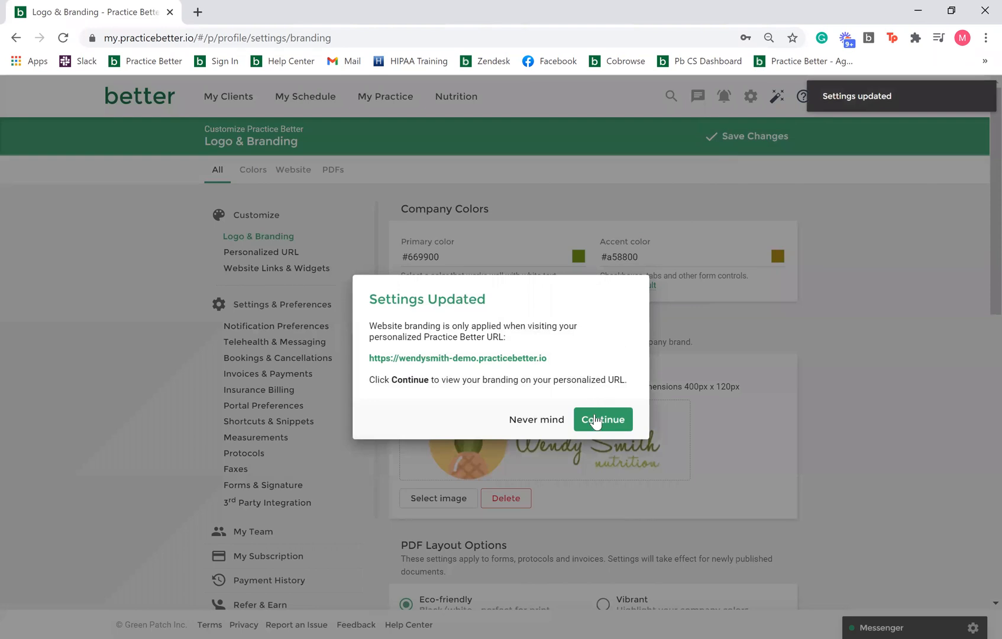
click(601, 420)
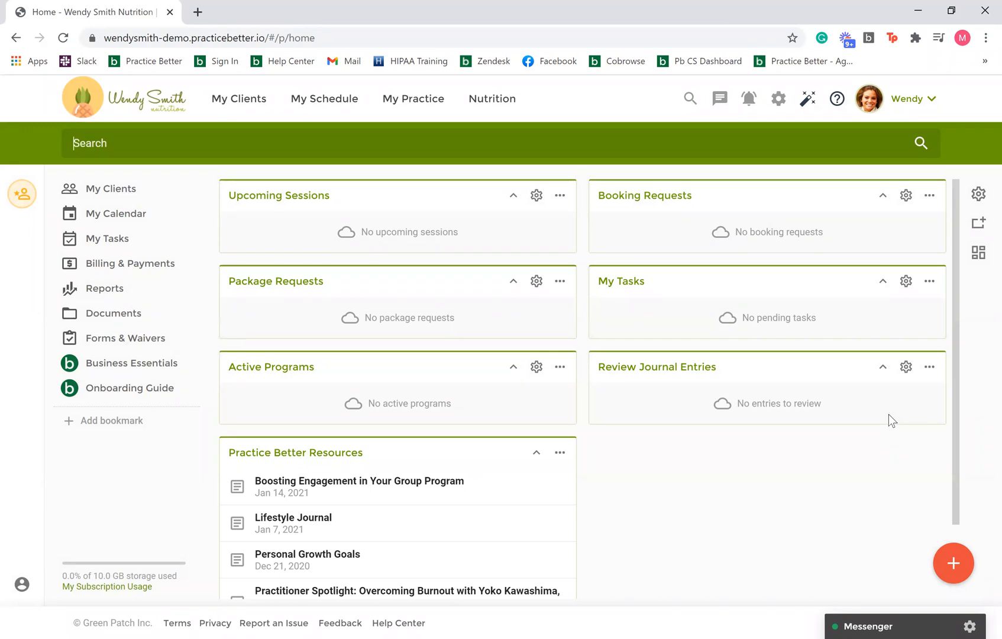
mouse_move(888, 366)
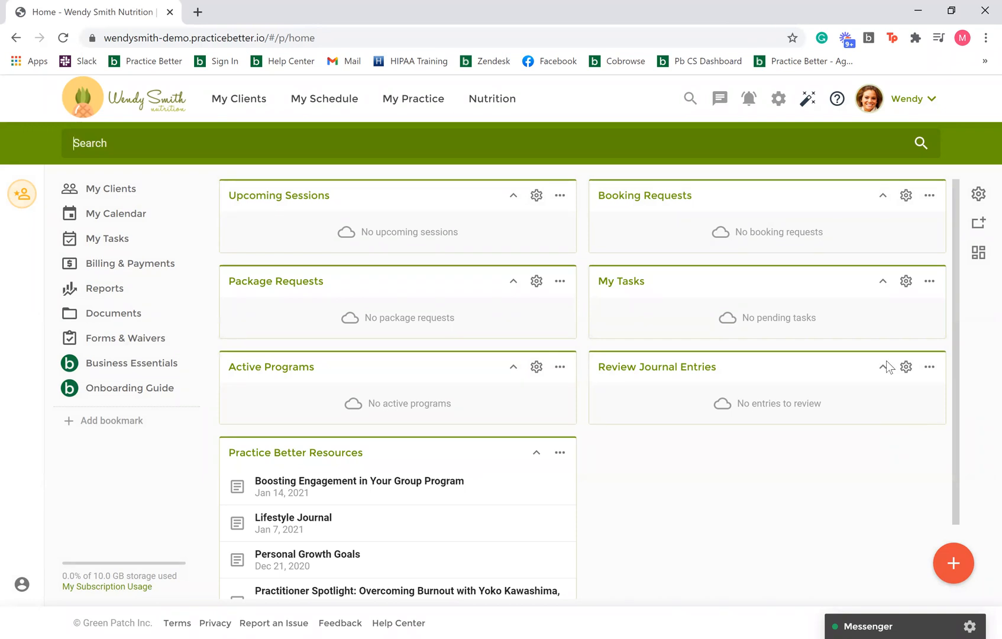
Bring up the settings dropdown on the green-branded dashboard.
click(777, 98)
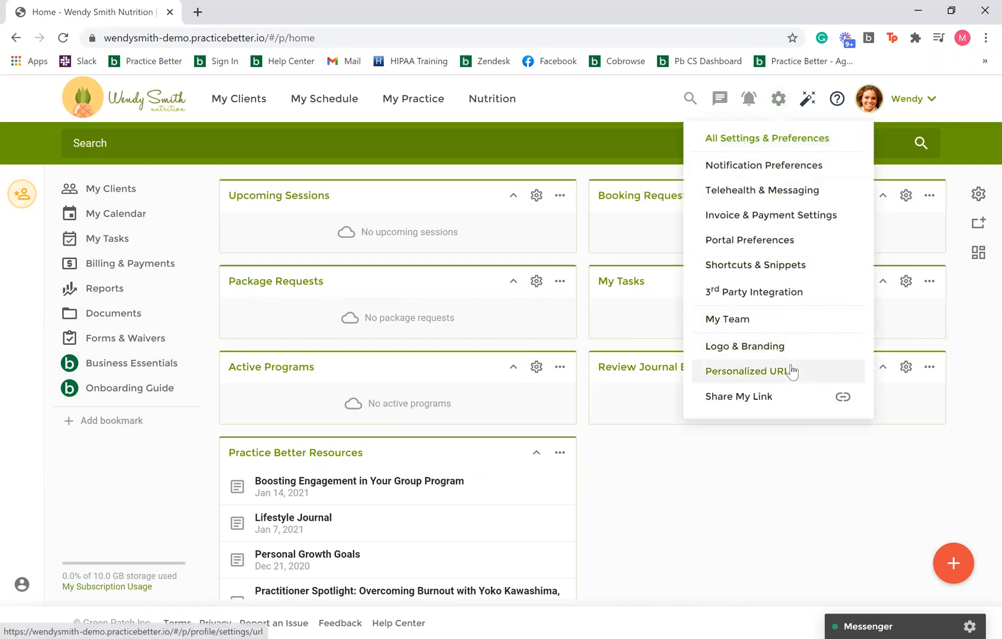
Go to the Personalized URL page showing subdomain wendysmith-demo.practicebetter.io.
click(746, 371)
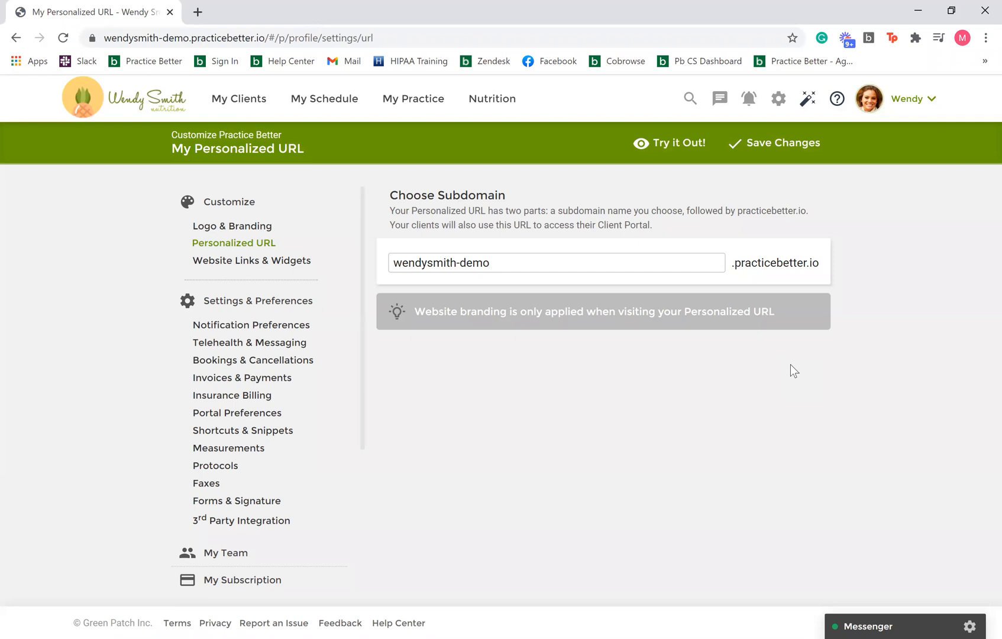
mouse_move(733, 196)
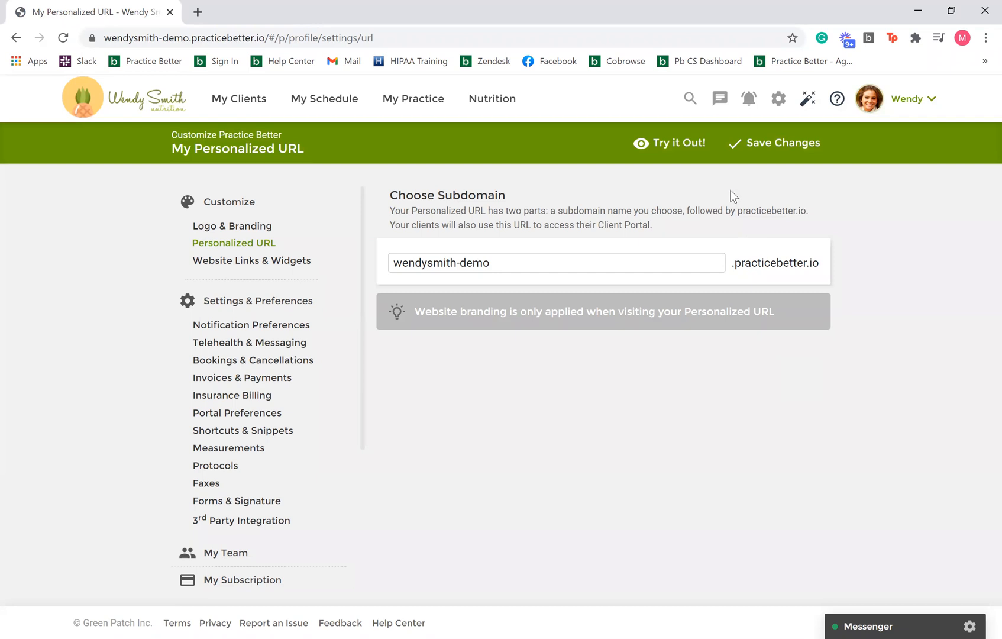
mouse_move(680, 142)
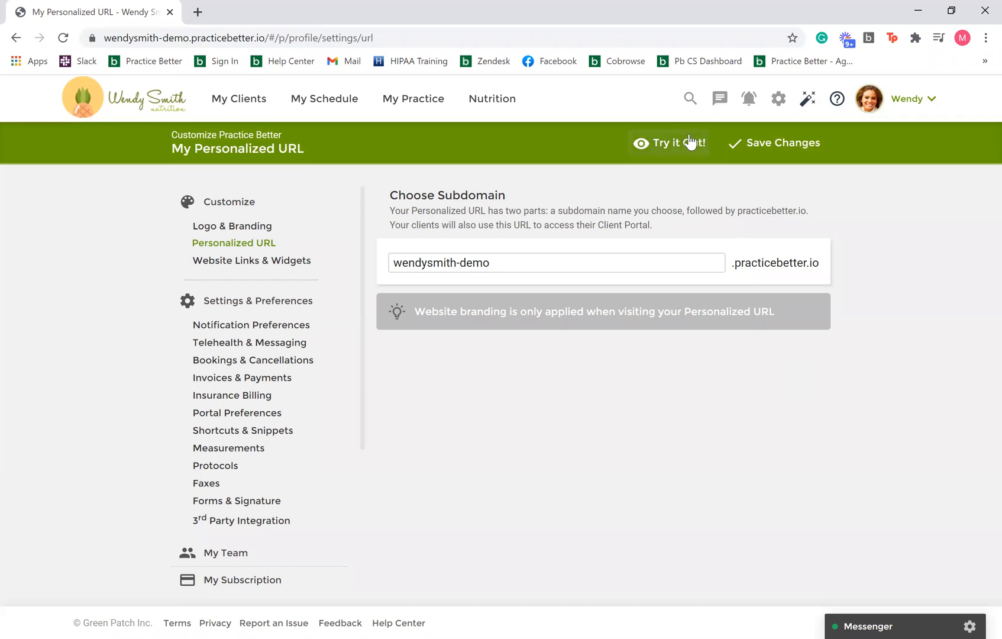